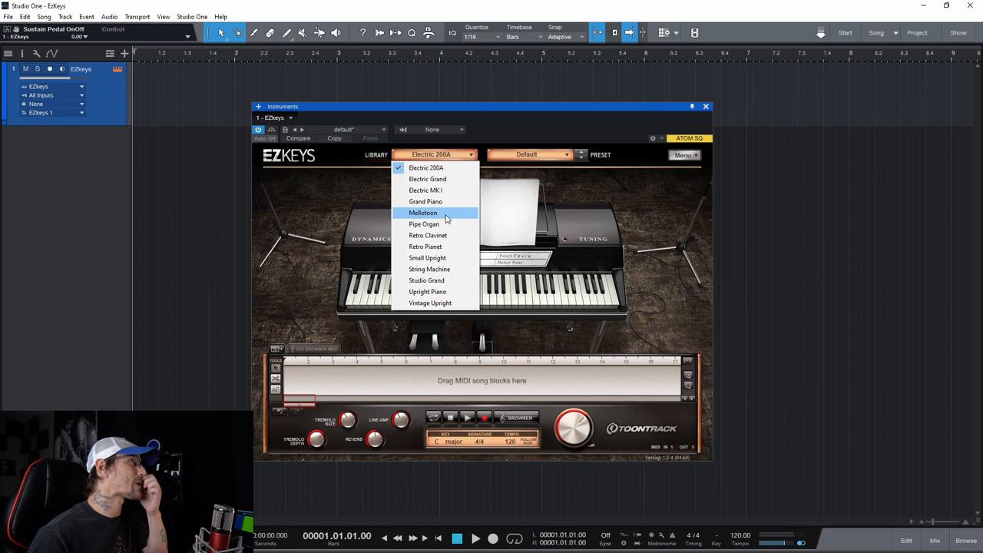
- Pick Grand Piano from the EZkeys Library dropdown, replacing Electric 200A
left_click(425, 202)
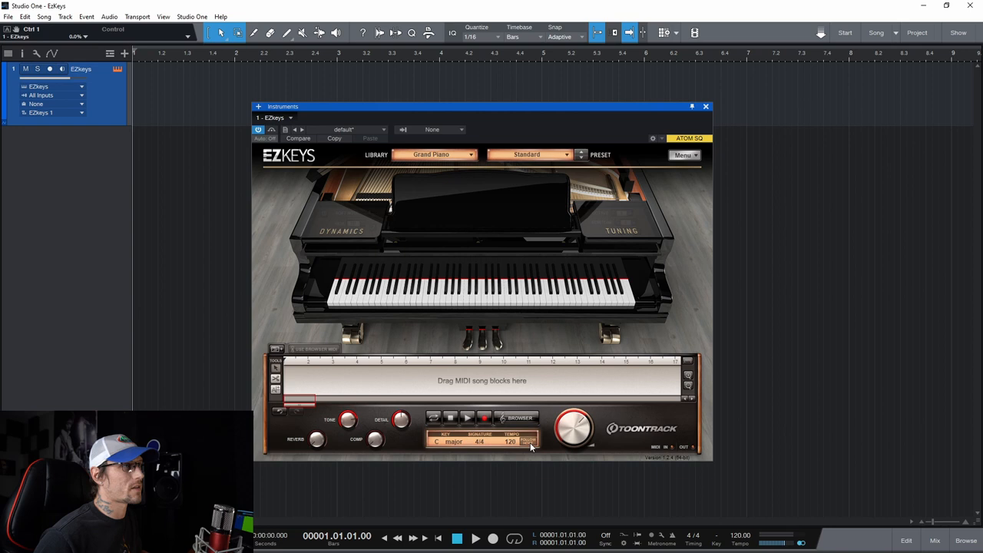
mouse_move(531, 446)
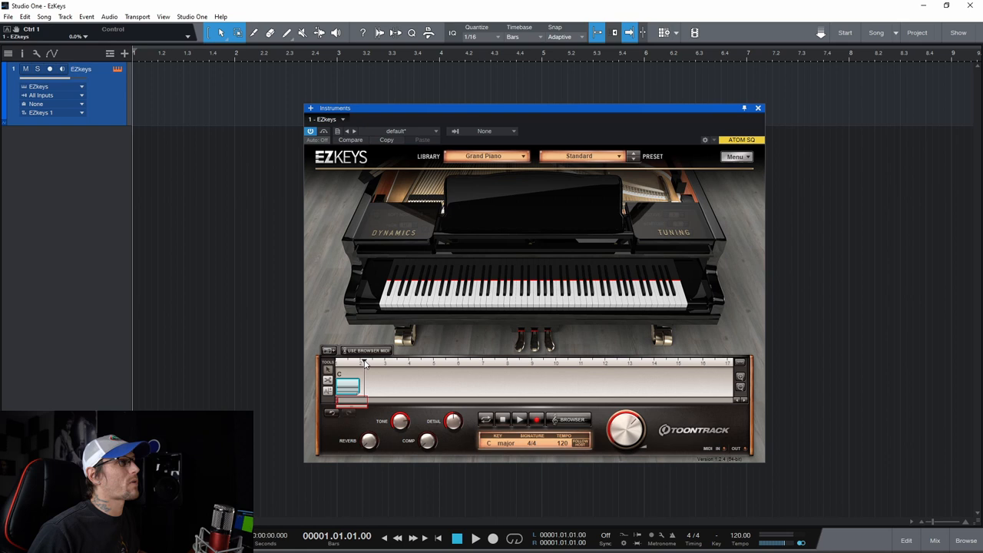
left_click(347, 384)
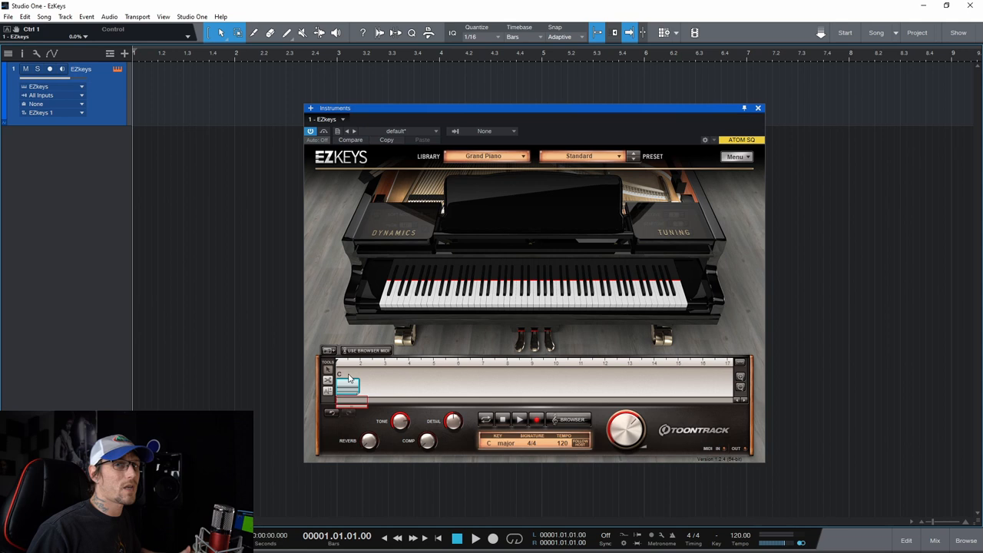
- Add D, E and G chord blocks after C, then play the progression
left_click(346, 375)
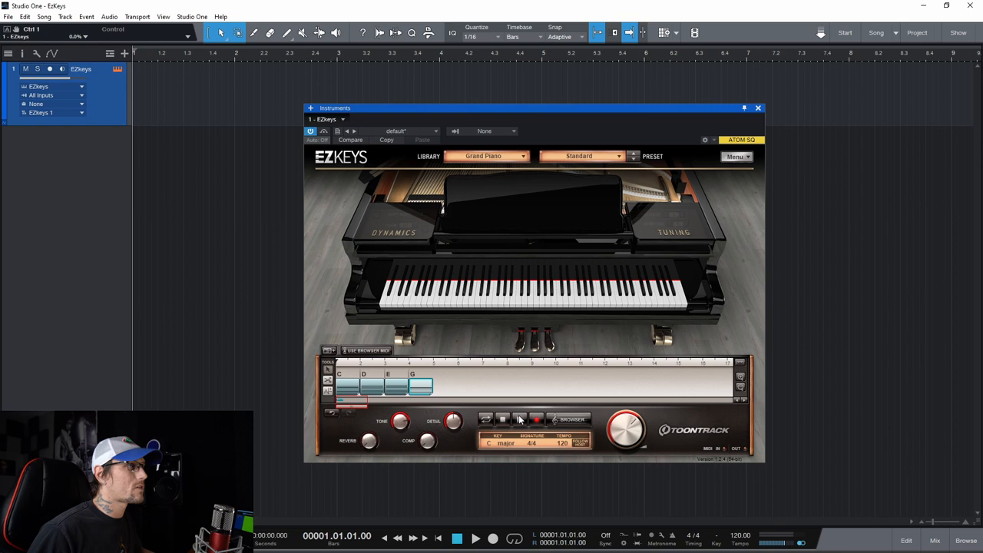
left_click(519, 419)
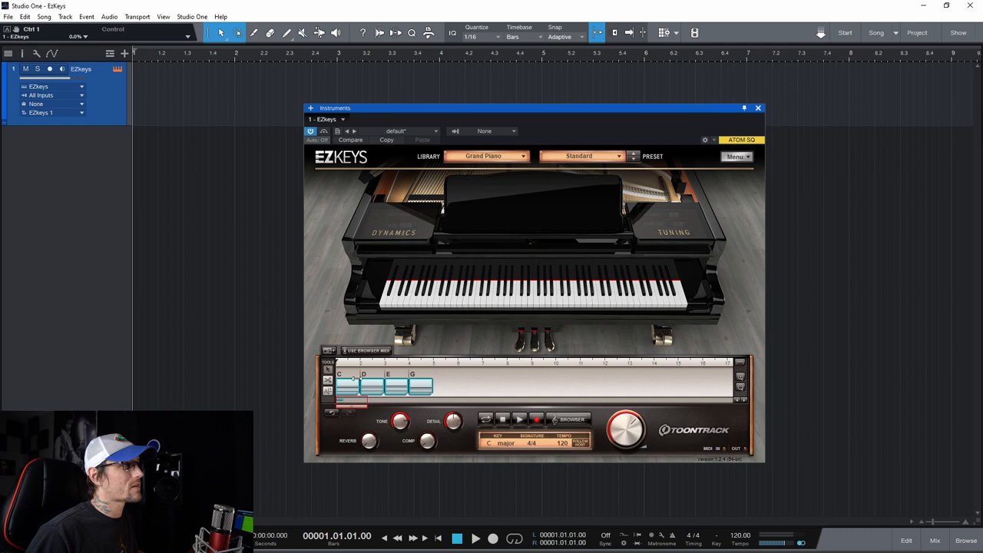
left_click(571, 420)
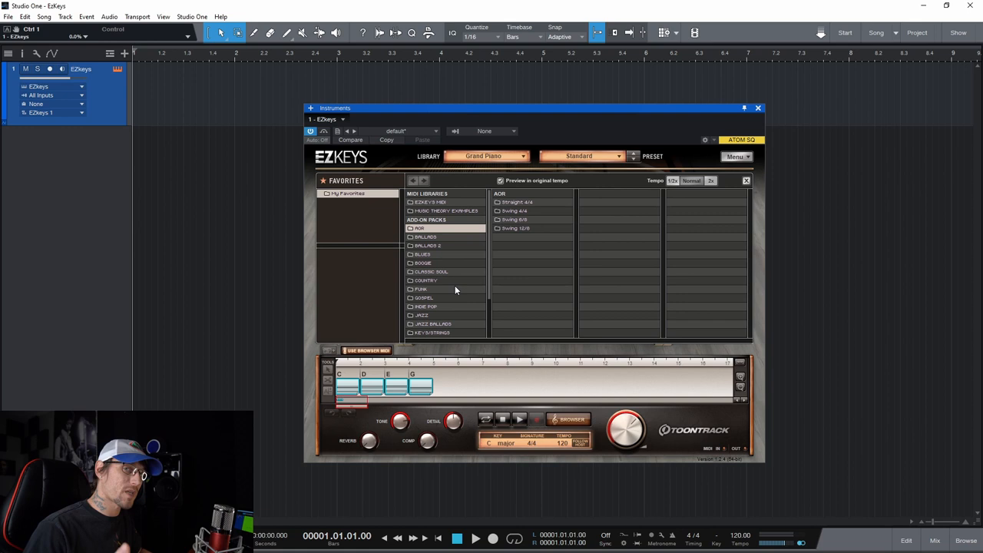
mouse_move(522, 223)
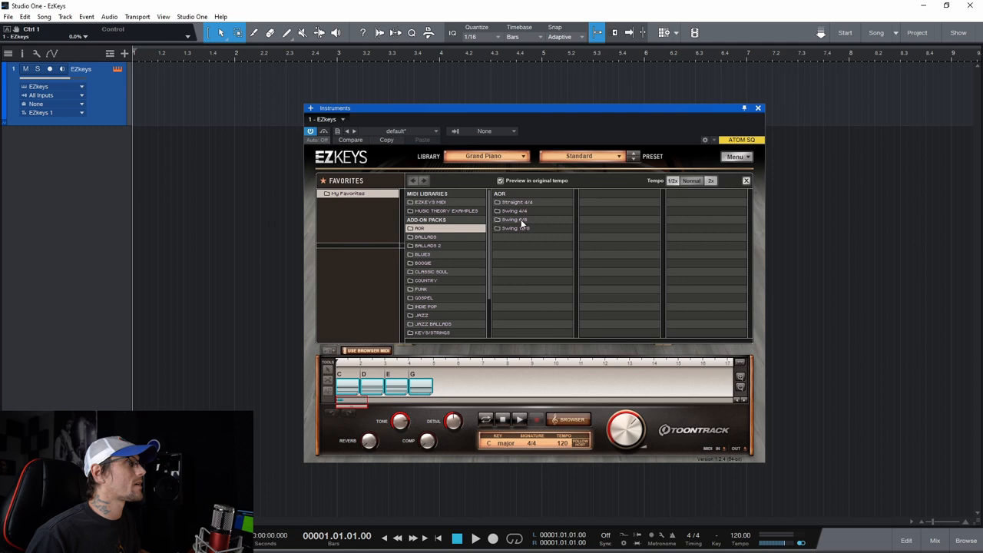
- Browse AOR Straight 4/4 grooves, try the Glory 72 BPM Intro, then open Ballads
left_click(517, 202)
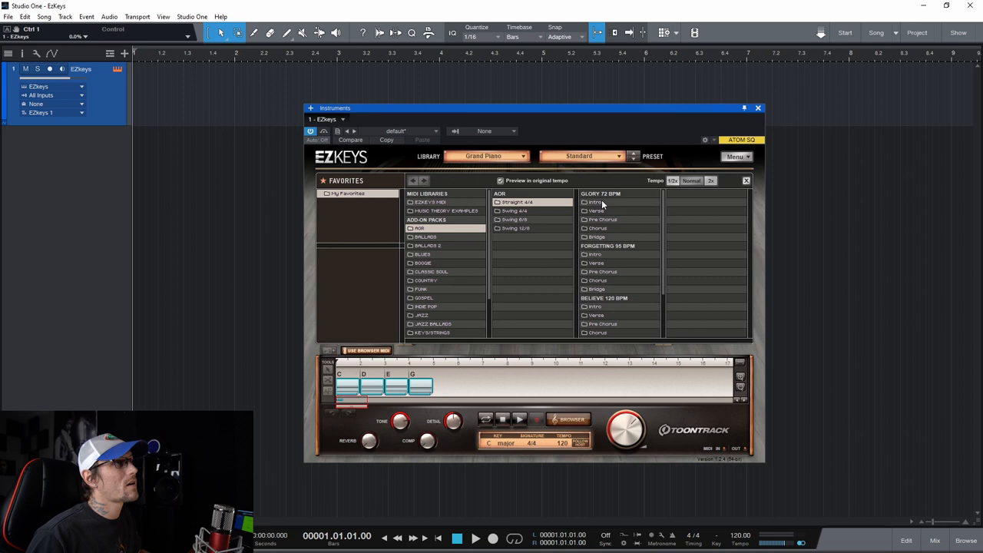
left_click(596, 202)
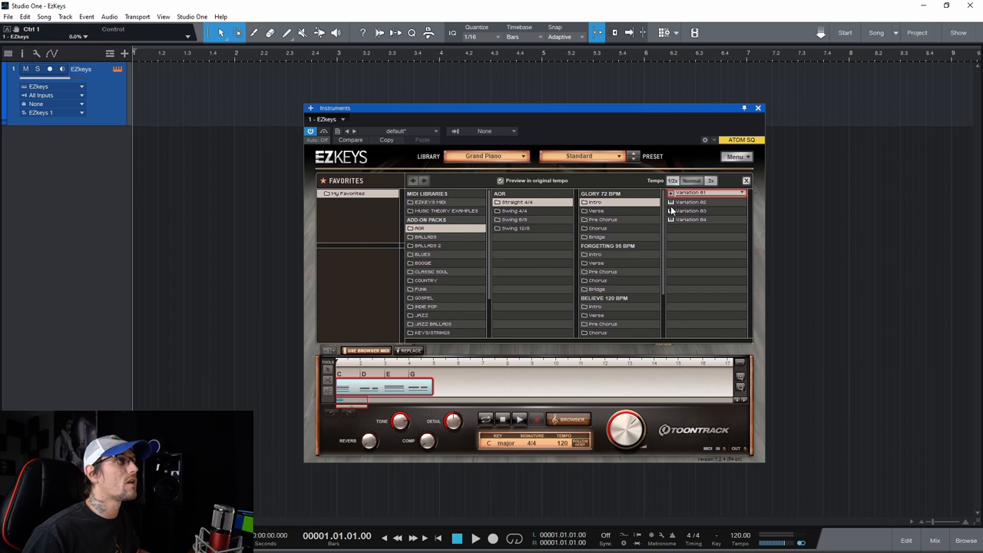
left_click(695, 202)
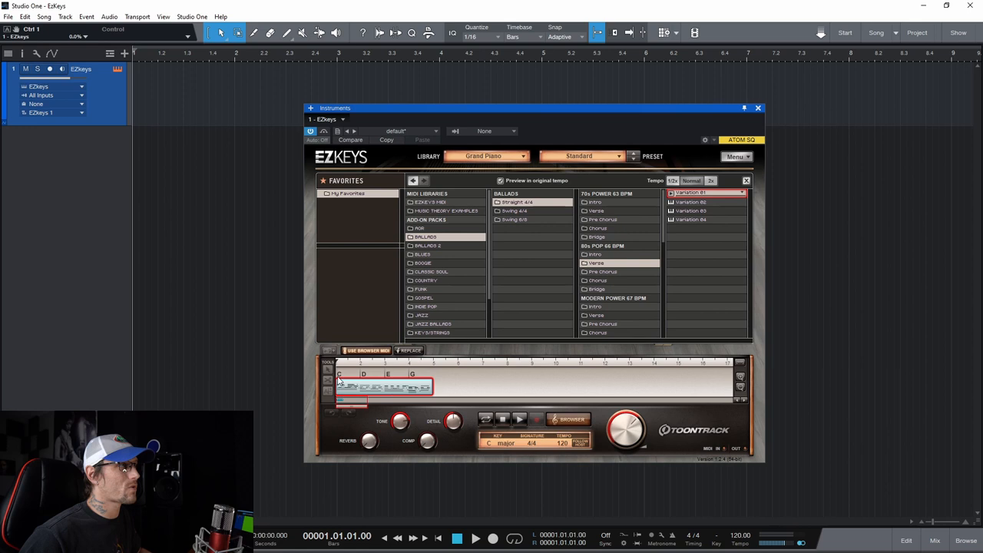
mouse_move(330, 264)
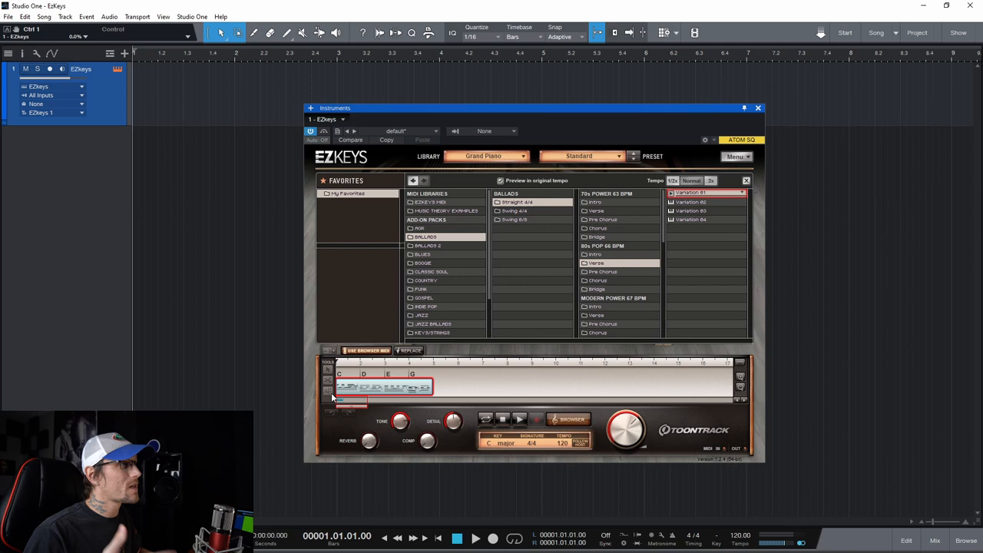
mouse_move(484, 347)
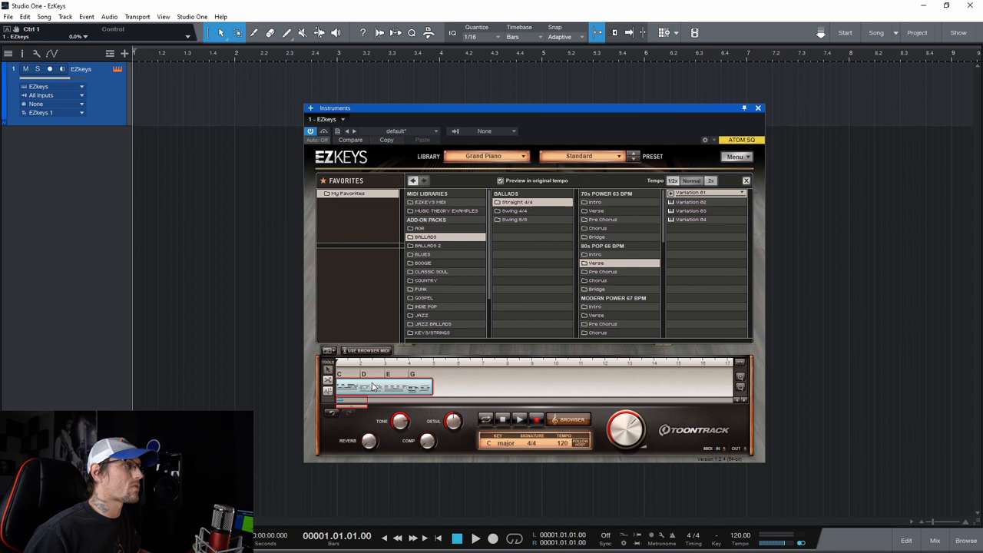
left_click(520, 418)
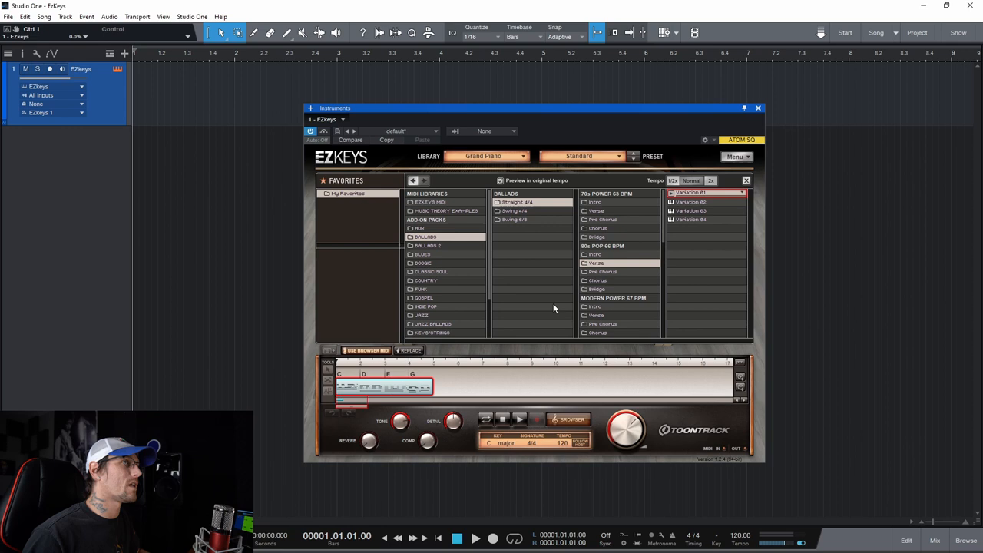
- Load Variation 02 of the 80s Pop 66 BPM Verse groove
left_click(691, 202)
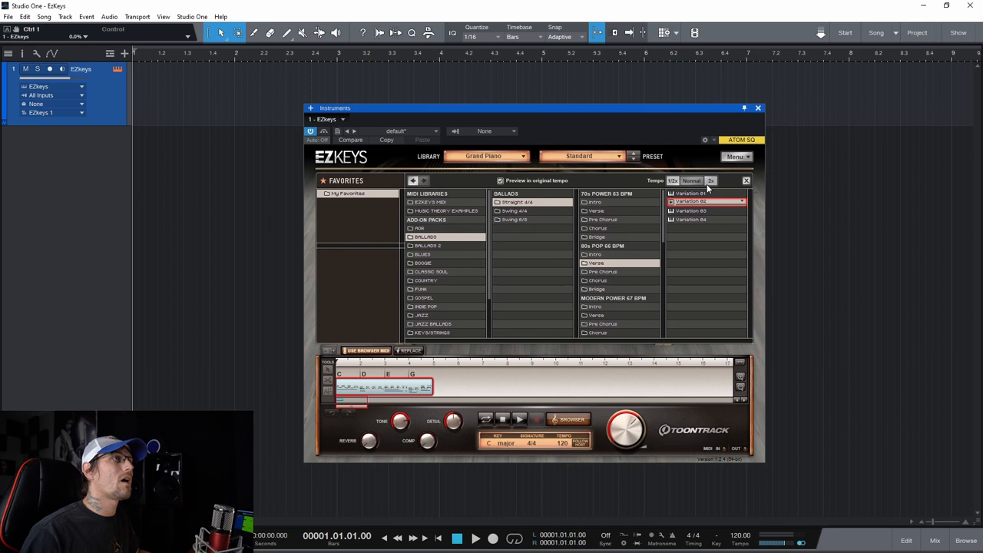
mouse_move(664, 278)
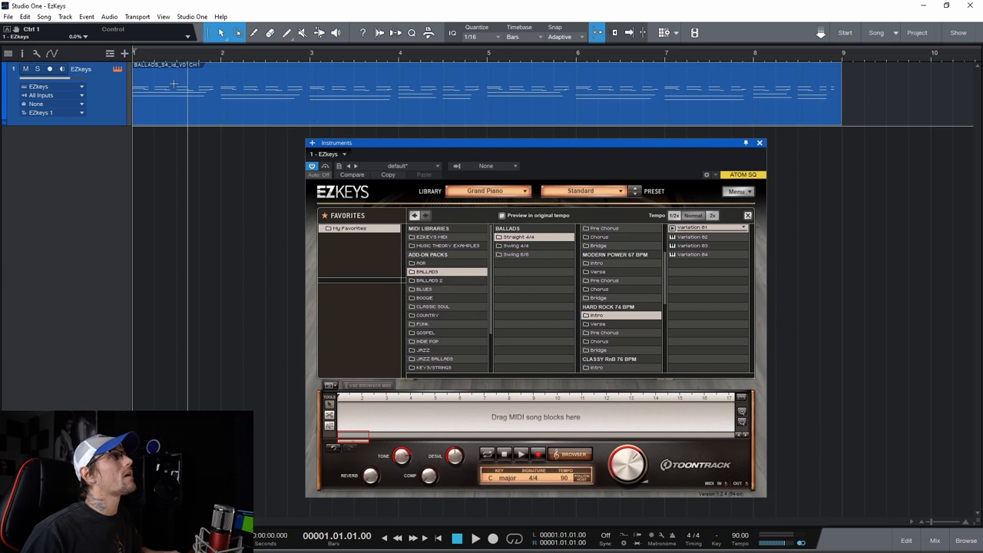
mouse_move(485, 190)
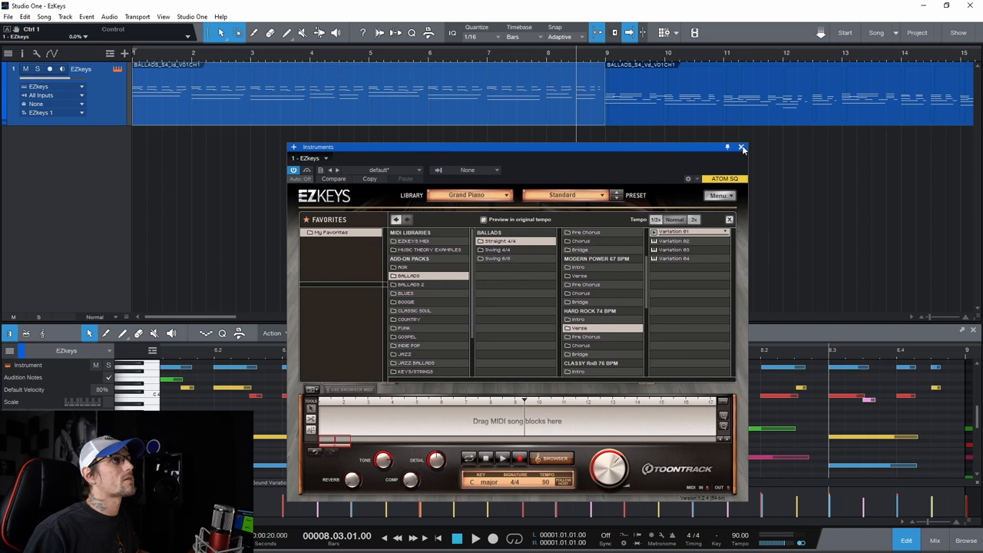
- Close the EZkeys Instruments window to reveal the Ballads clips' MIDI notes
left_click(742, 147)
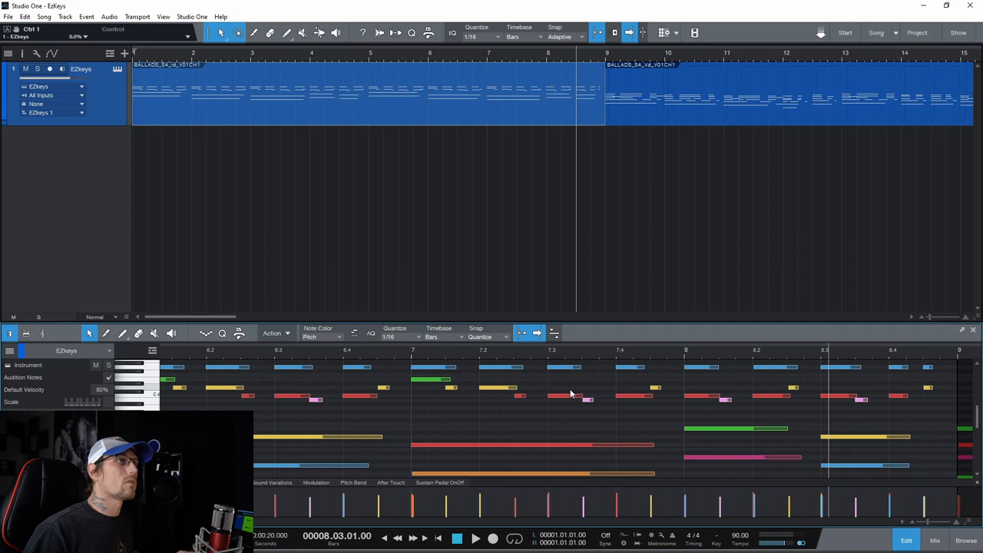